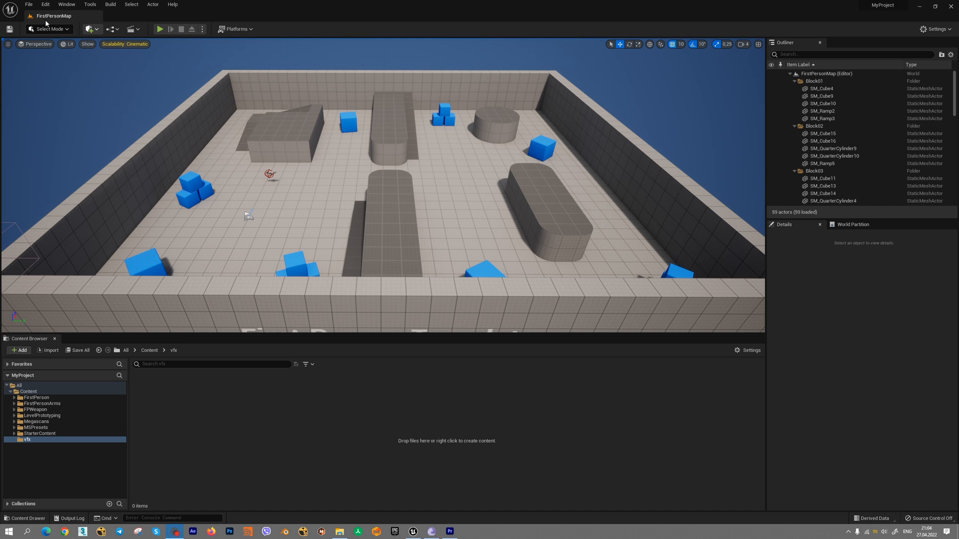
- Search the Plugins list for 'nia', enable NiagaraFluids and accept the beta warning
left_click(24, 4)
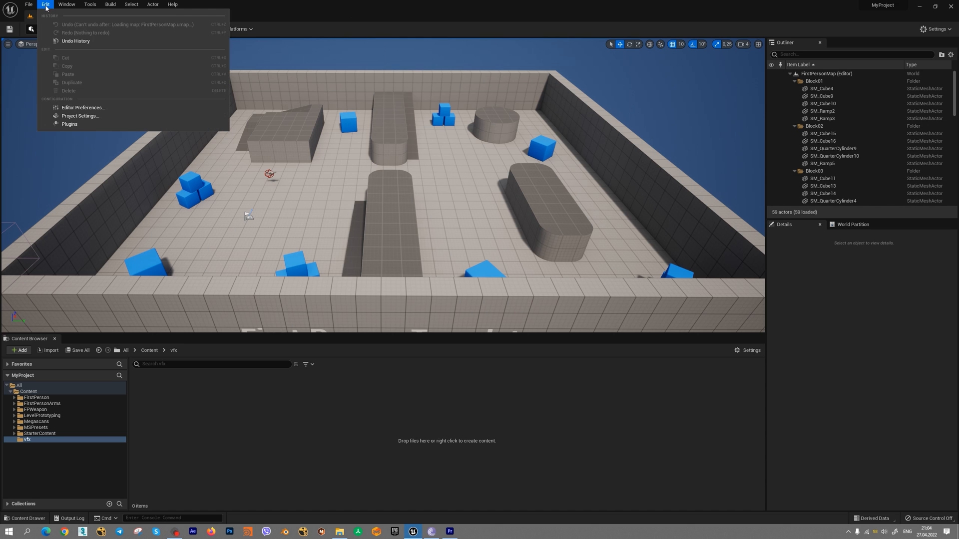
left_click(69, 124)
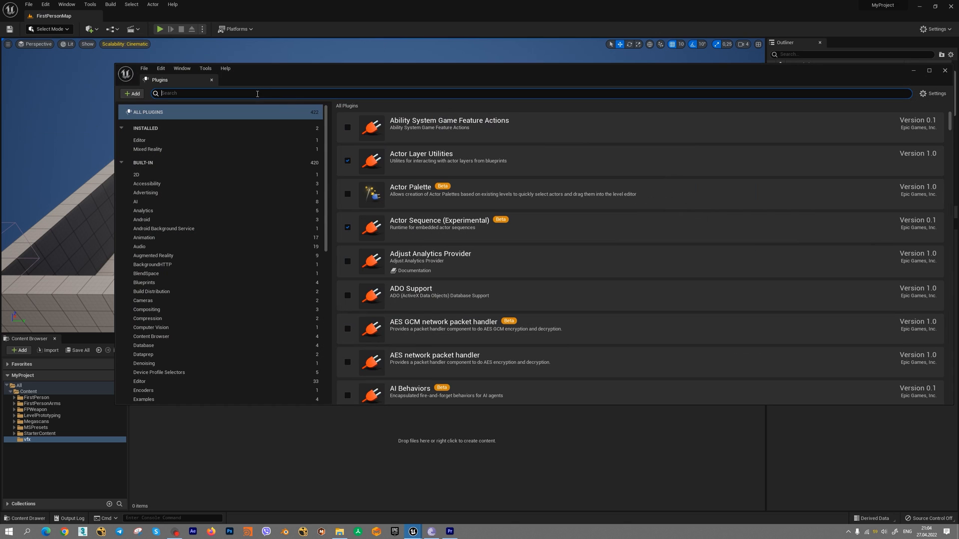
type("nia")
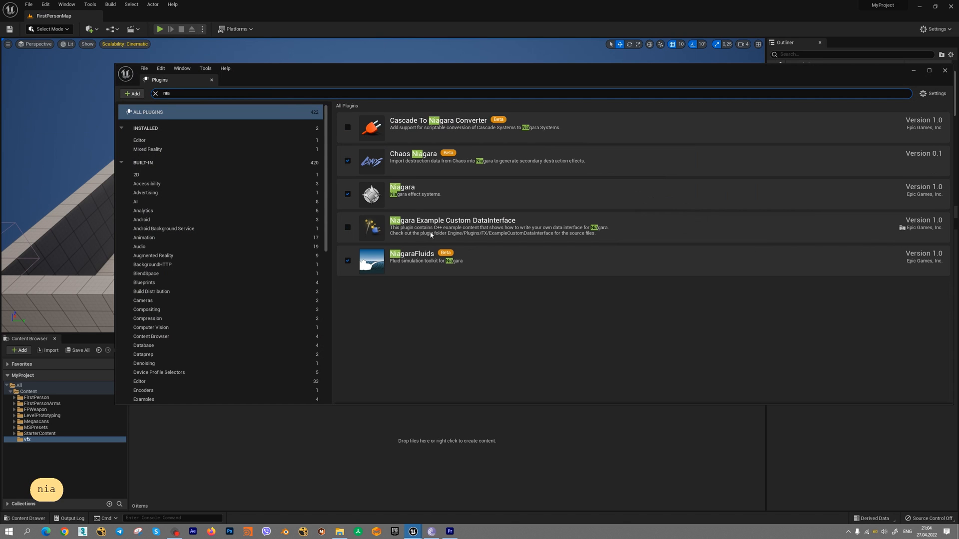
left_click(347, 260)
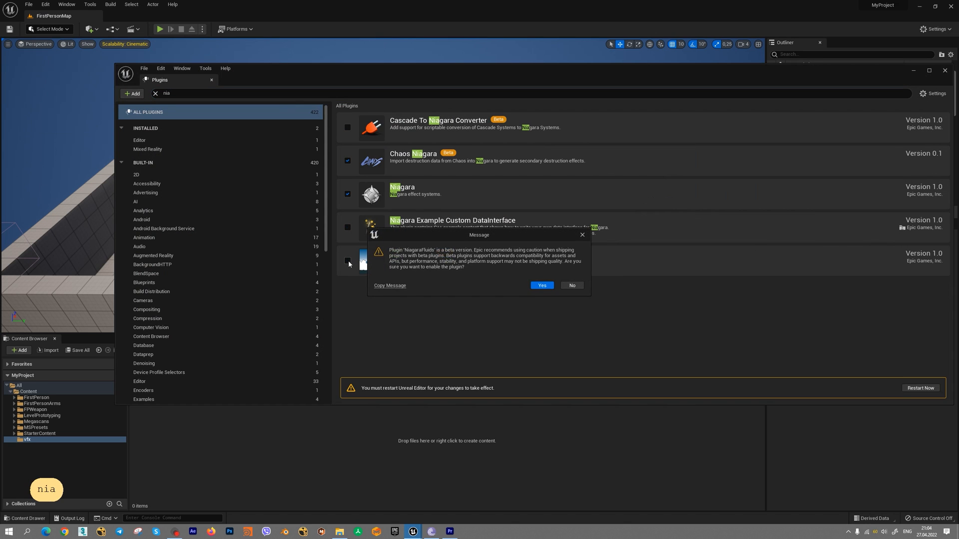
left_click(541, 286)
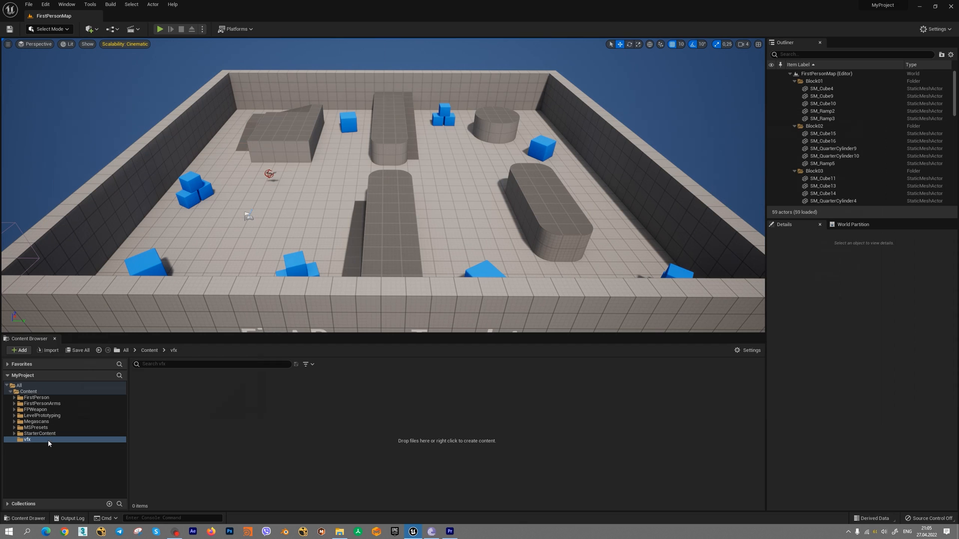
mouse_move(48, 444)
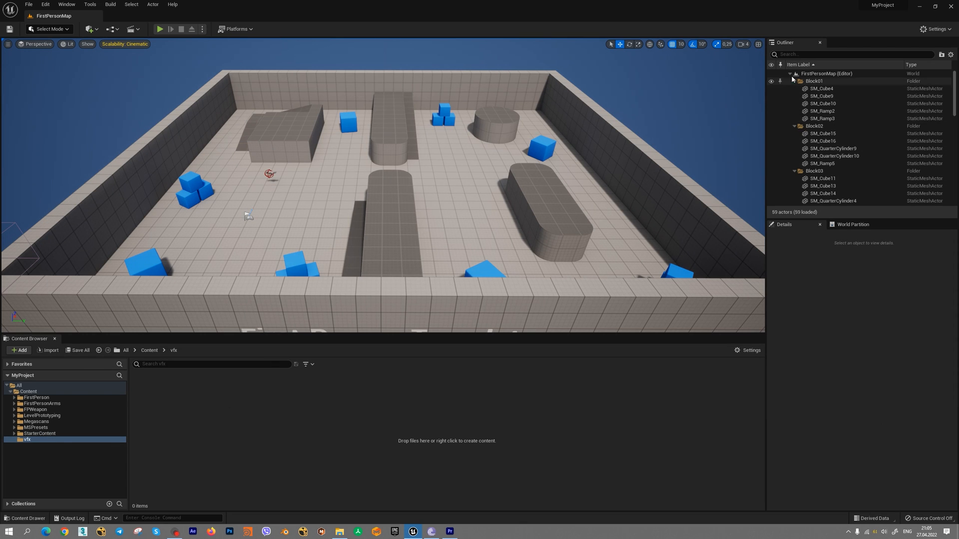
- Collapse the Outliner folders and create a new folder named vfx
left_click(795, 81)
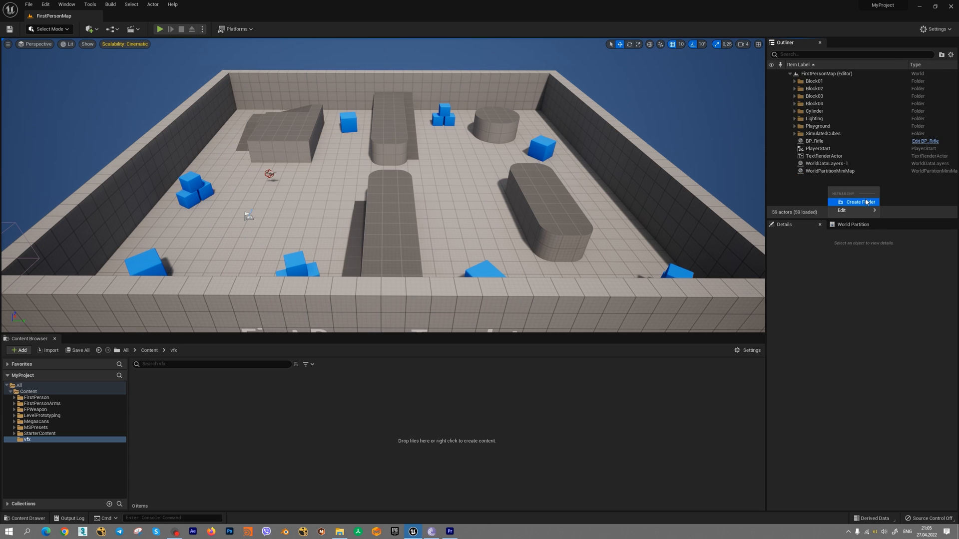
left_click(855, 202)
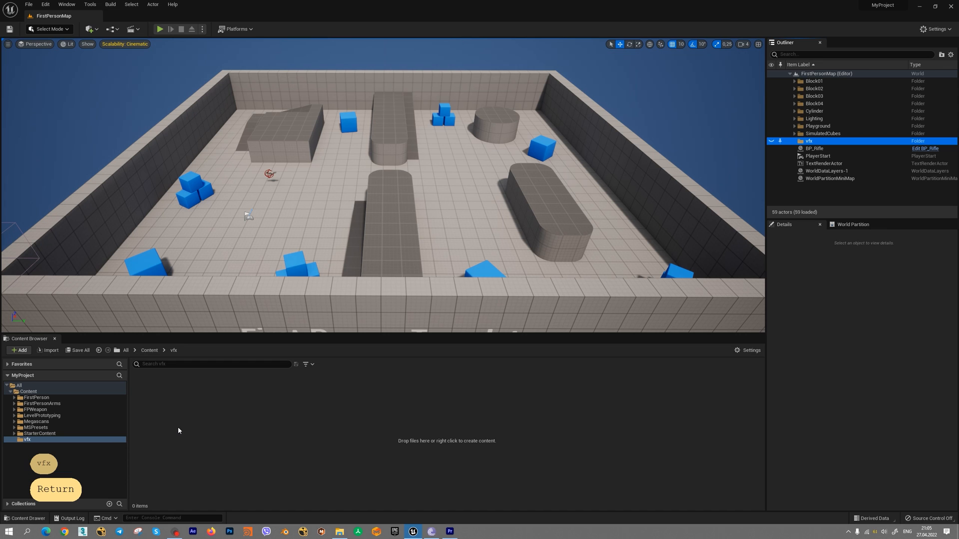
mouse_move(310, 428)
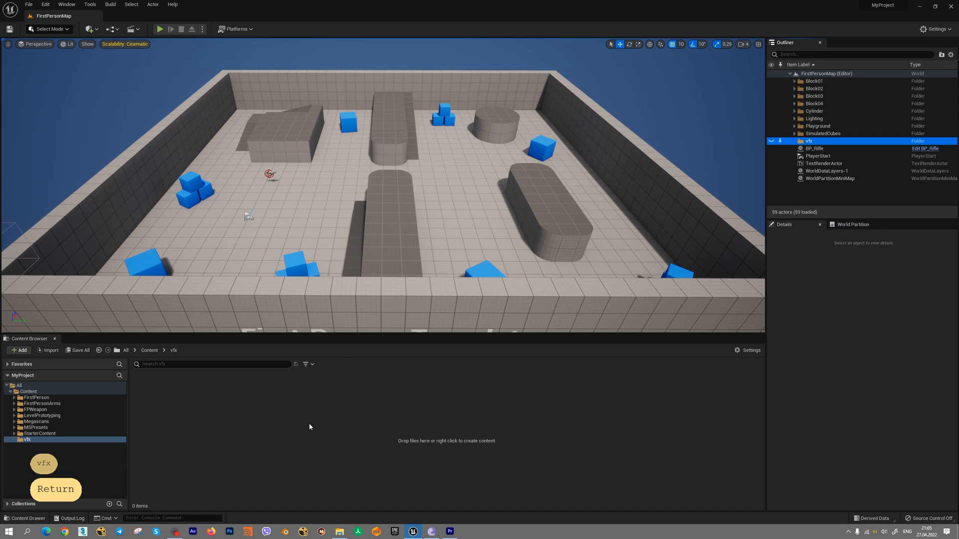
- Start a new Niagara System in the vfx folder and browse the template and behavior example lists
right_click(309, 427)
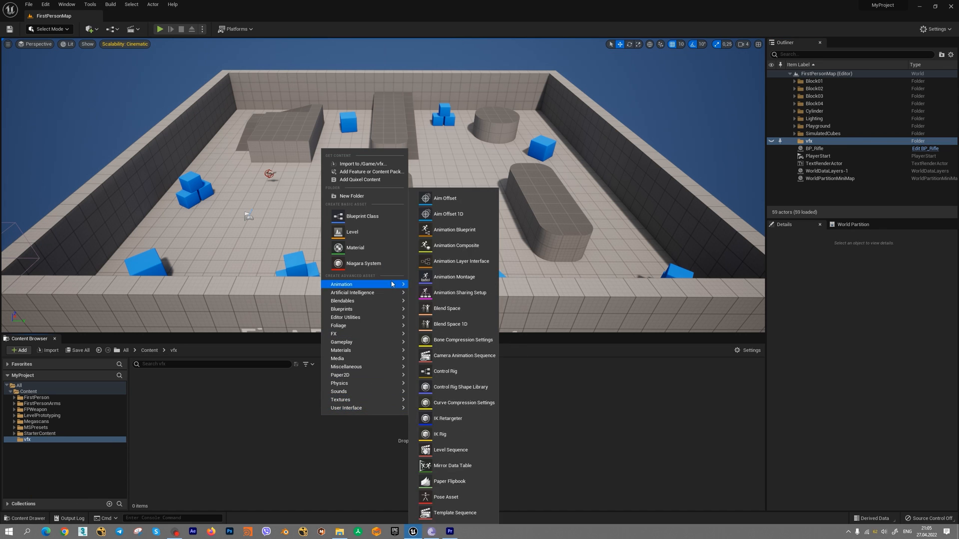
left_click(364, 264)
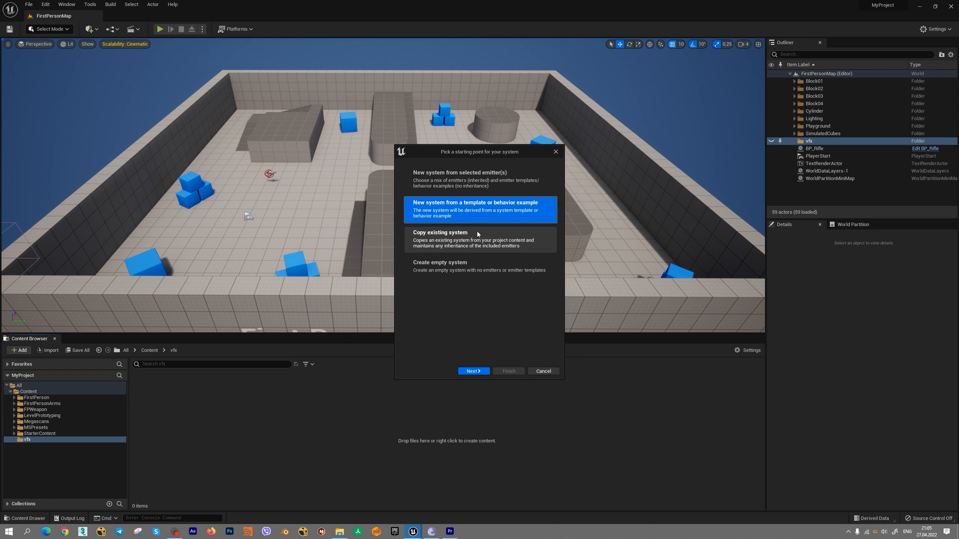
mouse_move(521, 271)
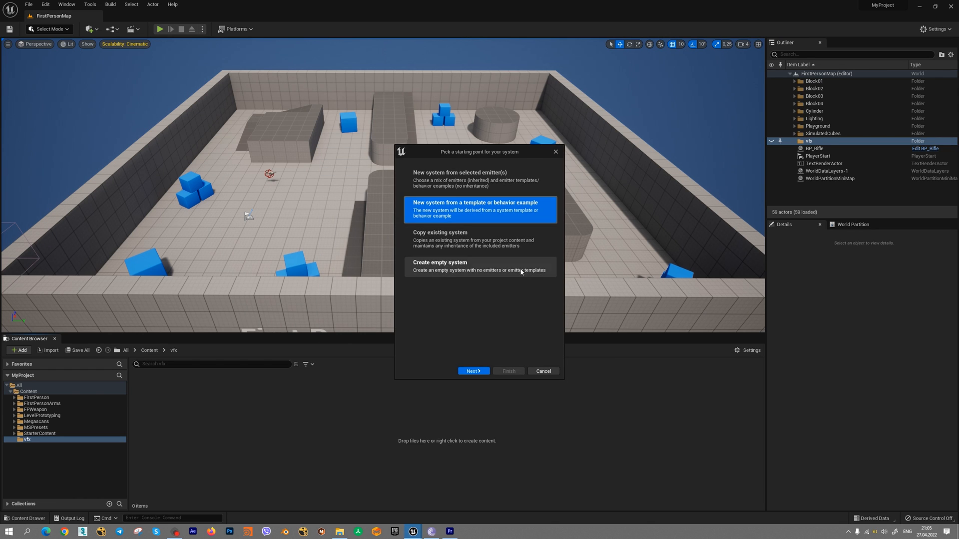
left_click(474, 371)
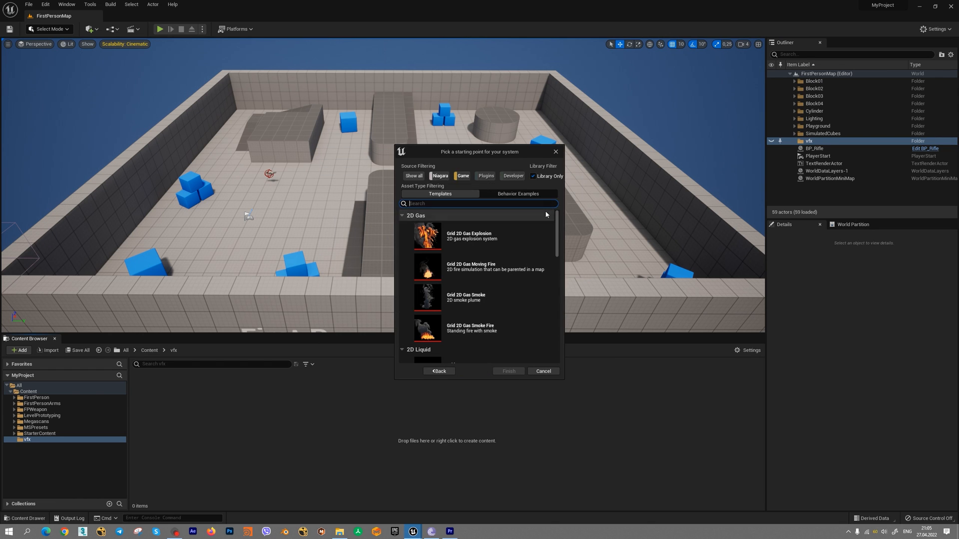
left_click(518, 193)
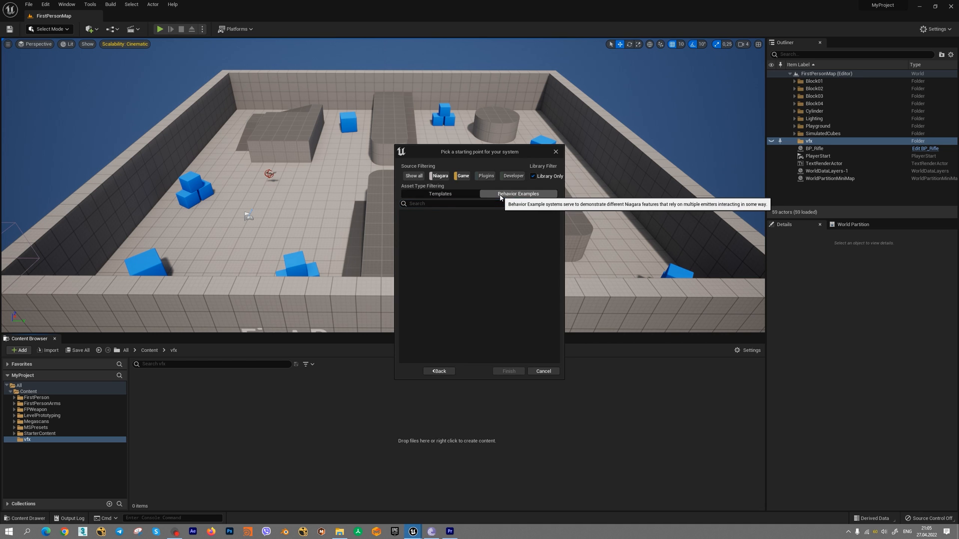
left_click(439, 194)
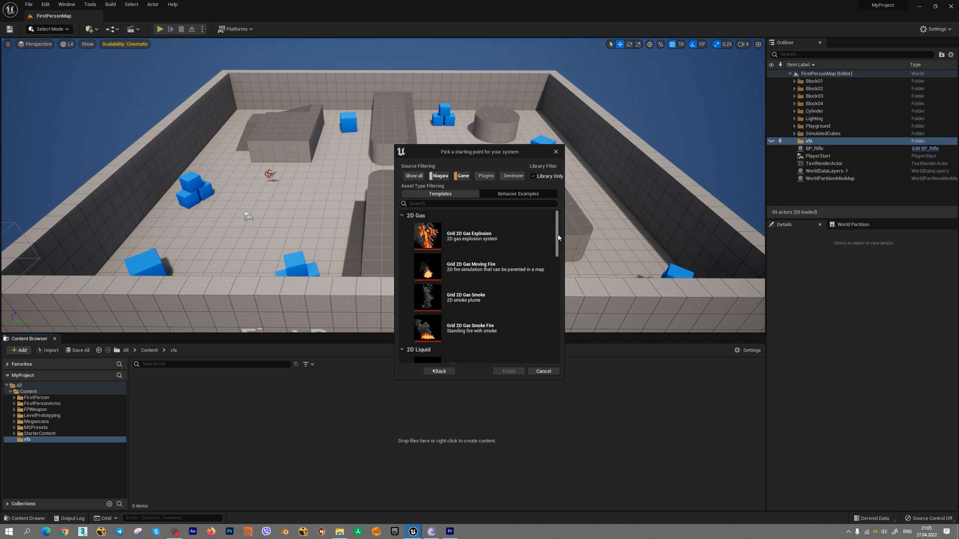
- Create the system from the Grid 2D Gas Explosion template and place its fire in the viewport
left_click(479, 236)
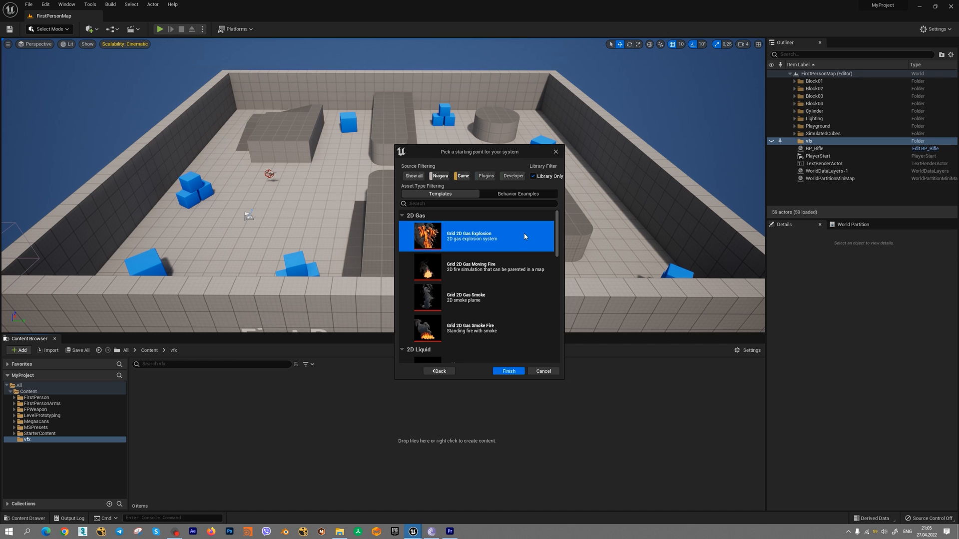
mouse_move(541, 246)
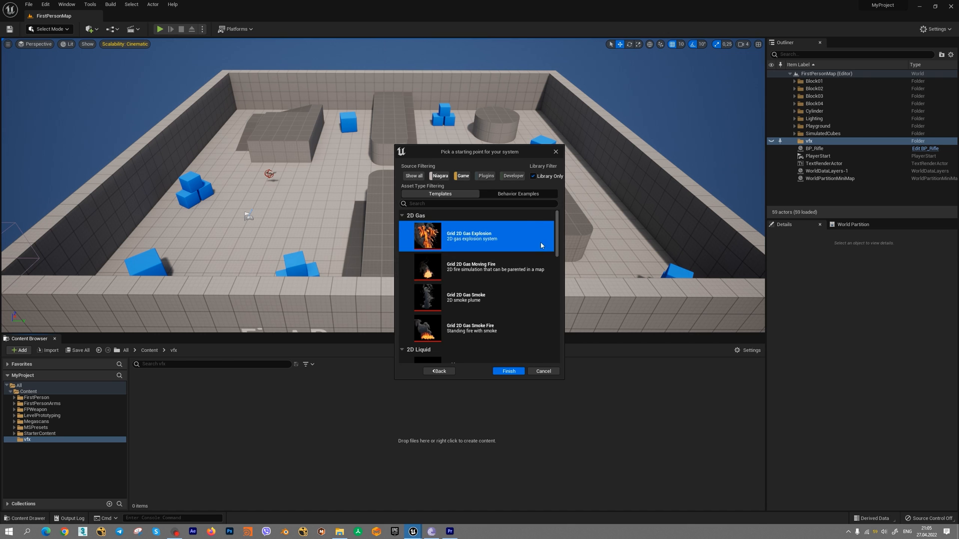
left_click(508, 371)
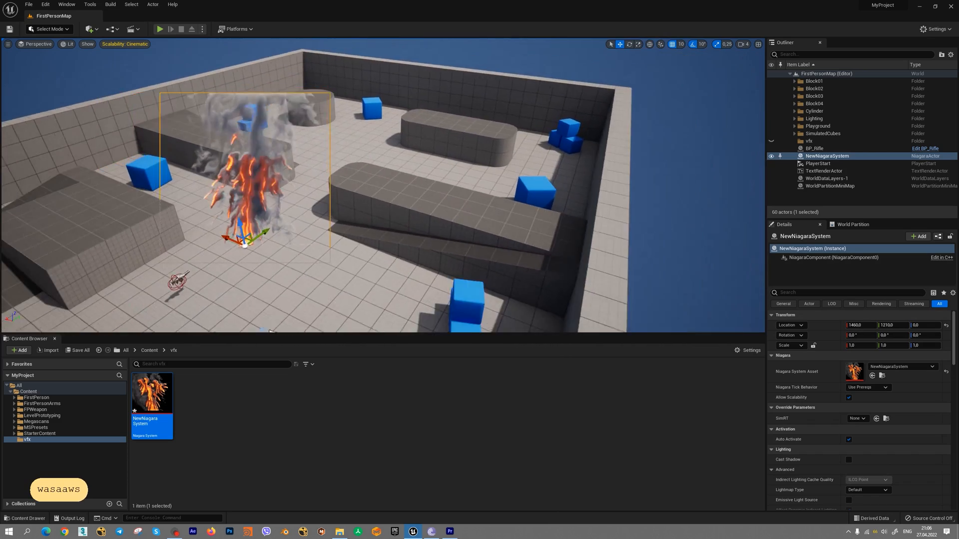
key("w")
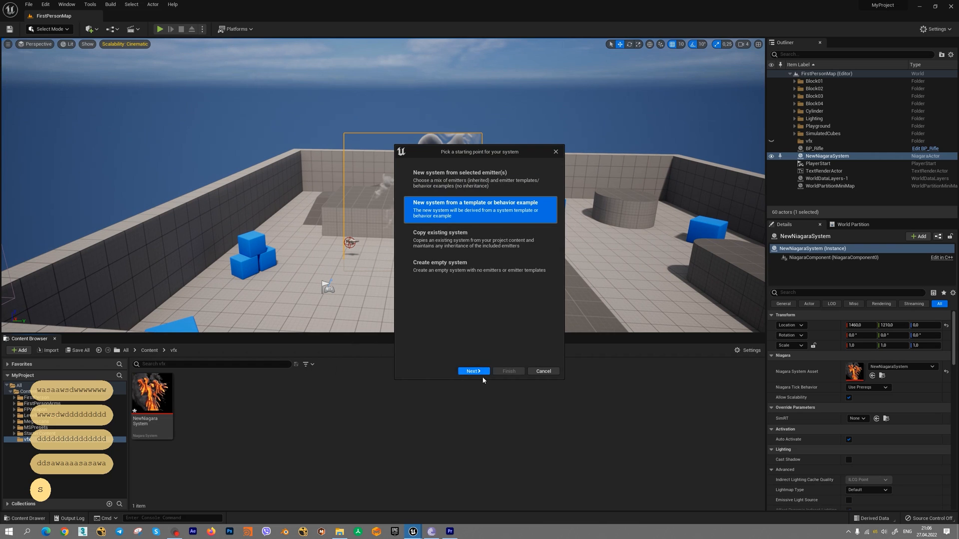
- Create a Niagara system from the Grid 3D Gas Fire template and place it in the level
left_click(474, 371)
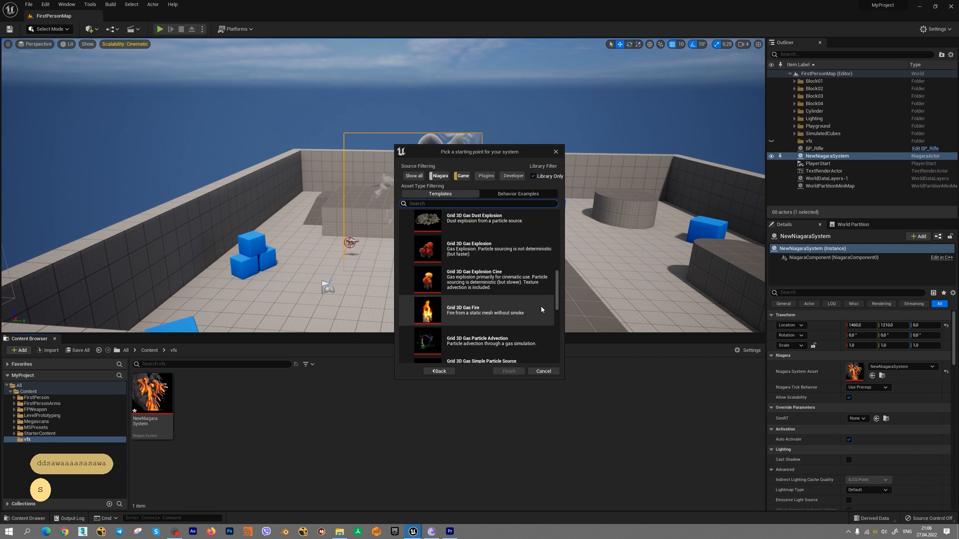
left_click(483, 310)
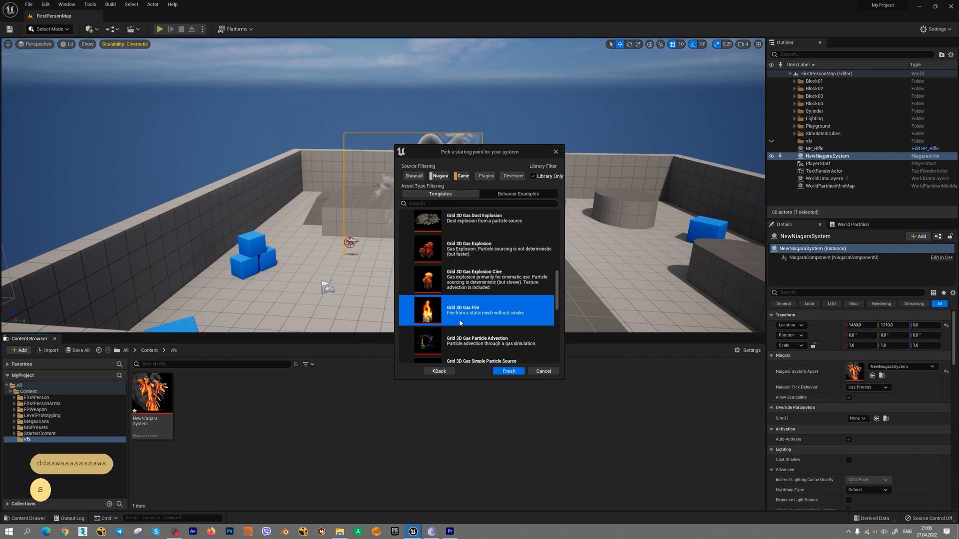
left_click(508, 371)
type("512")
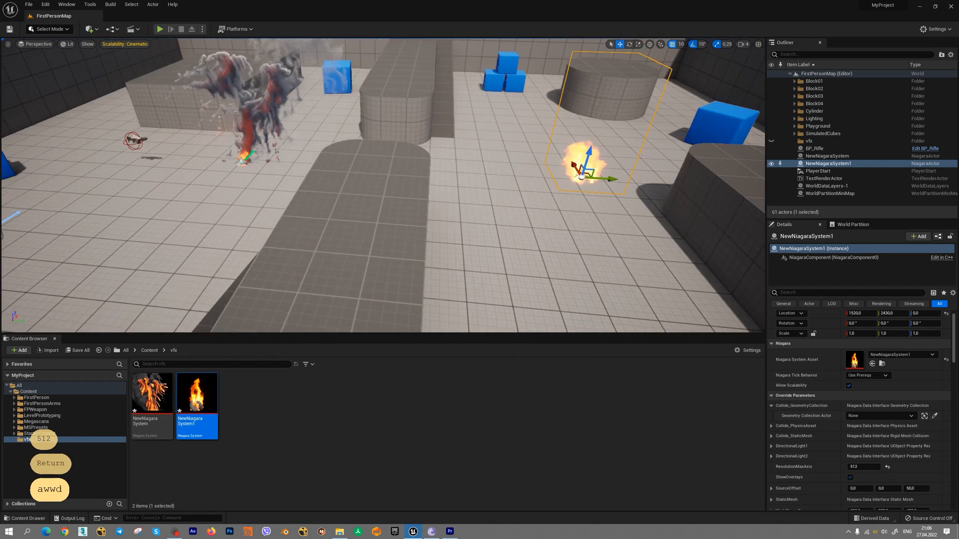
key("d")
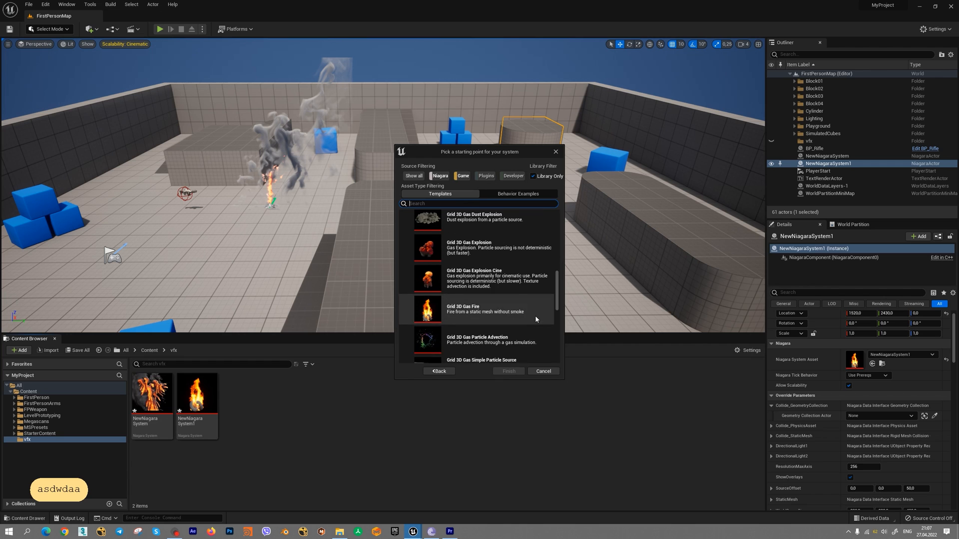
- Create a Niagara system from the Grid 3D Gas Smoke template and drag it into the level
scroll("down", 3)
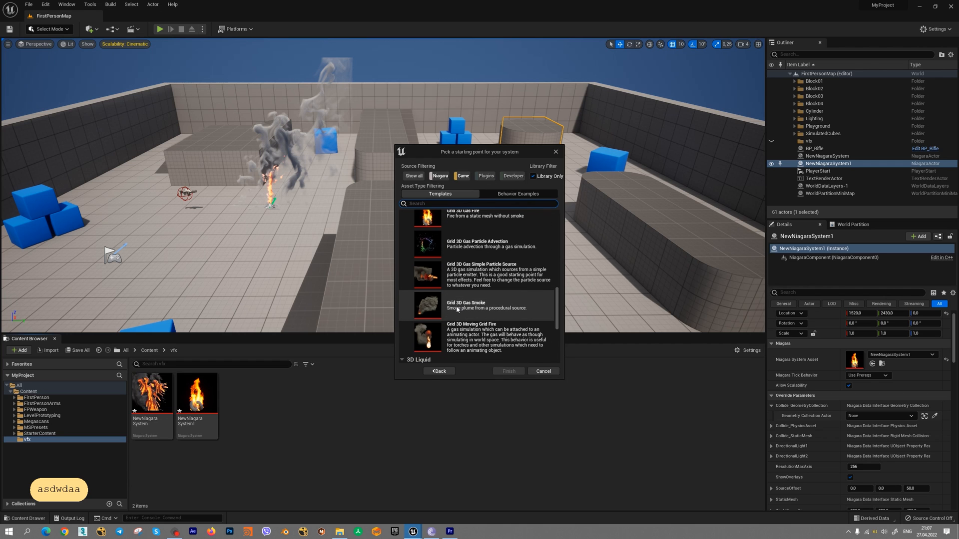
left_click(476, 305)
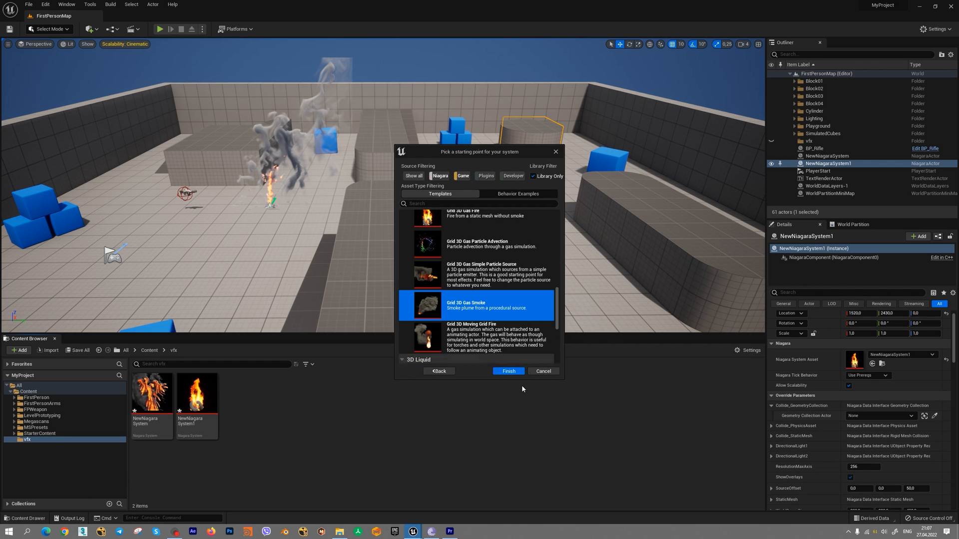
left_click(509, 371)
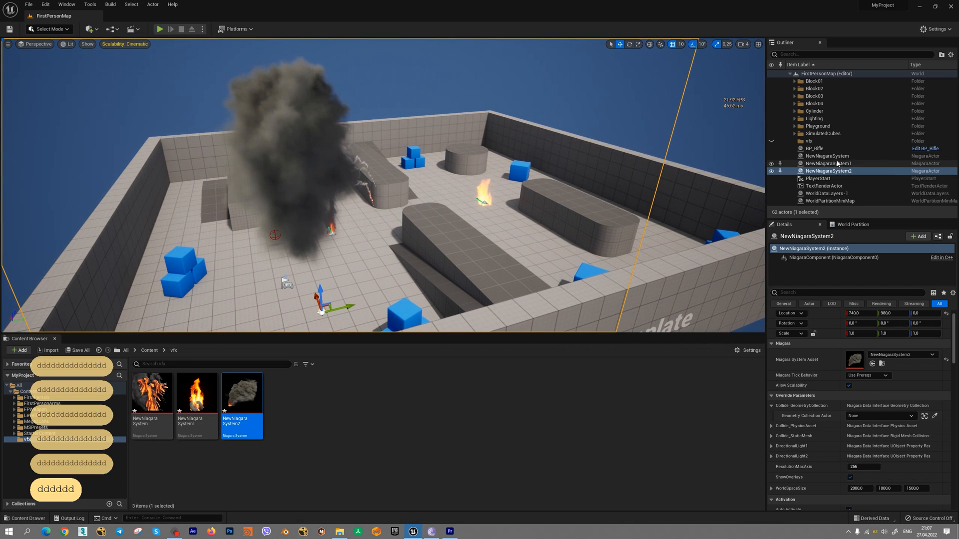
- Delete the original NewNiagaraSystem and set NewNiagaraSystem2's ResolutionMaxAxis to 512
left_click(828, 156)
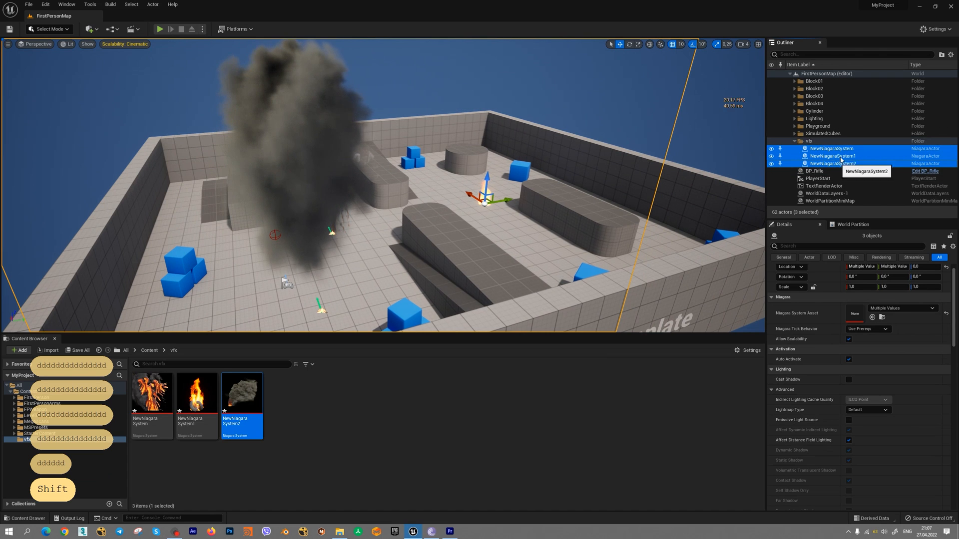
left_click(832, 148)
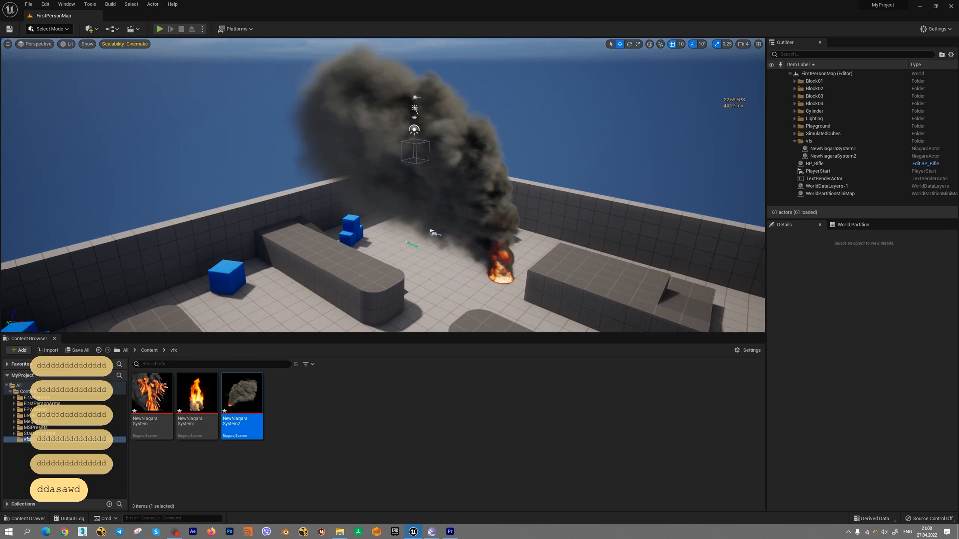
left_click(832, 156)
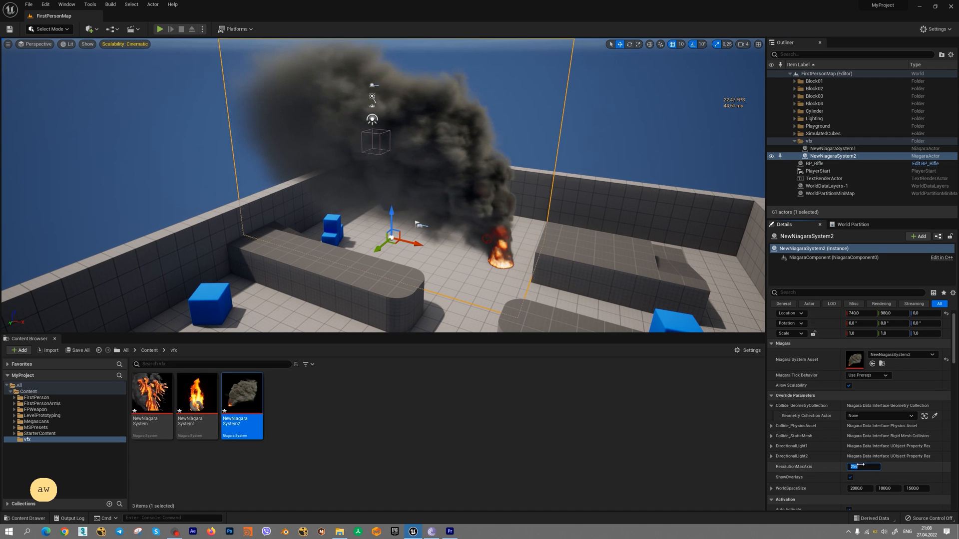
type("512")
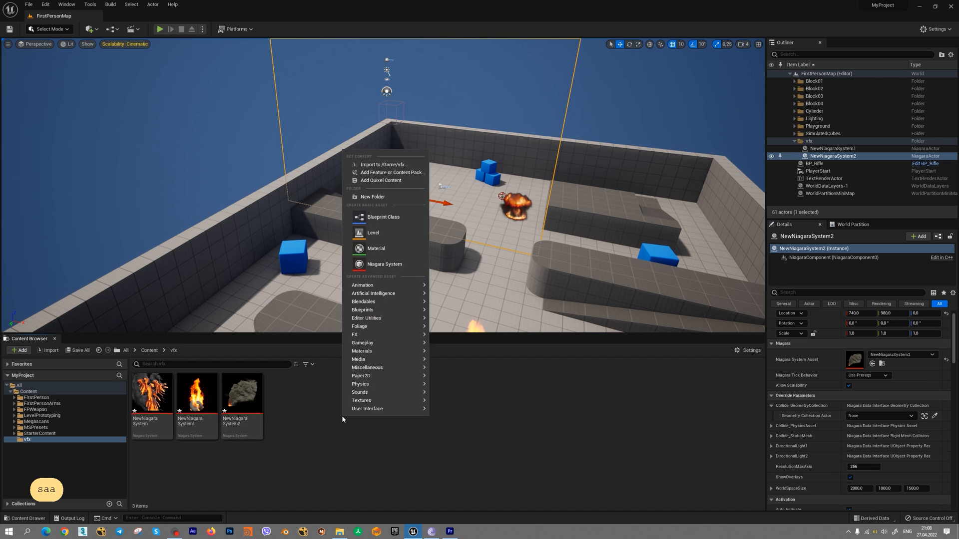
- Start a new Niagara System asset and proceed to the template list for a 3D liquid
left_click(384, 263)
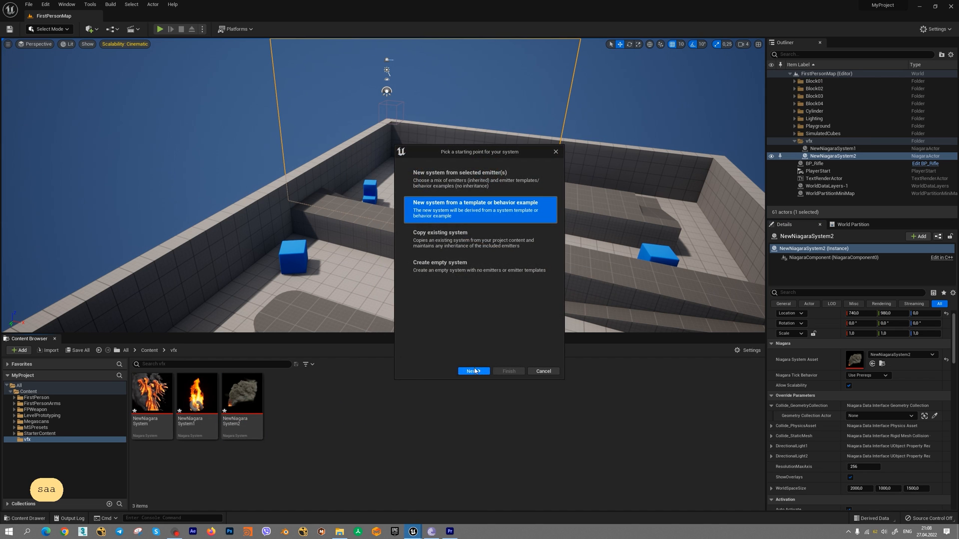
left_click(474, 371)
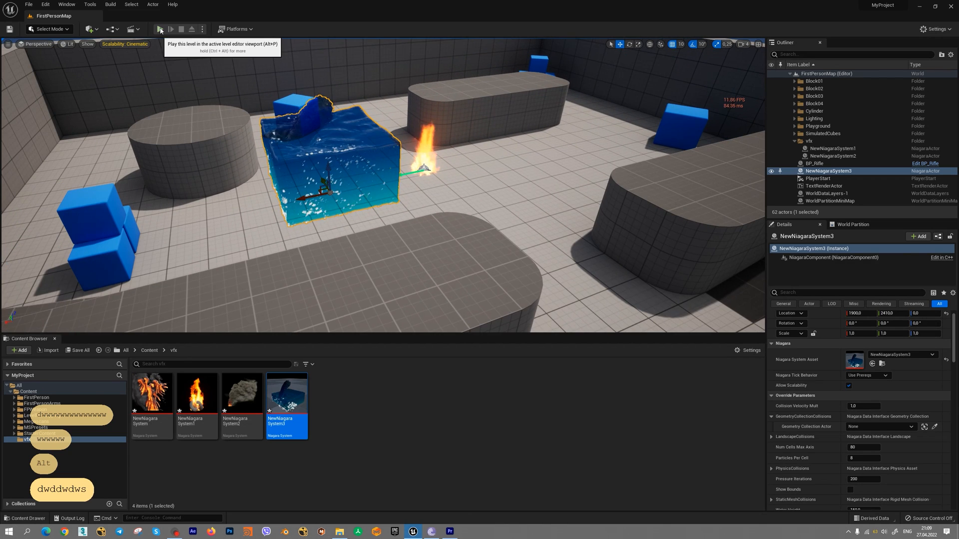
left_click(161, 28)
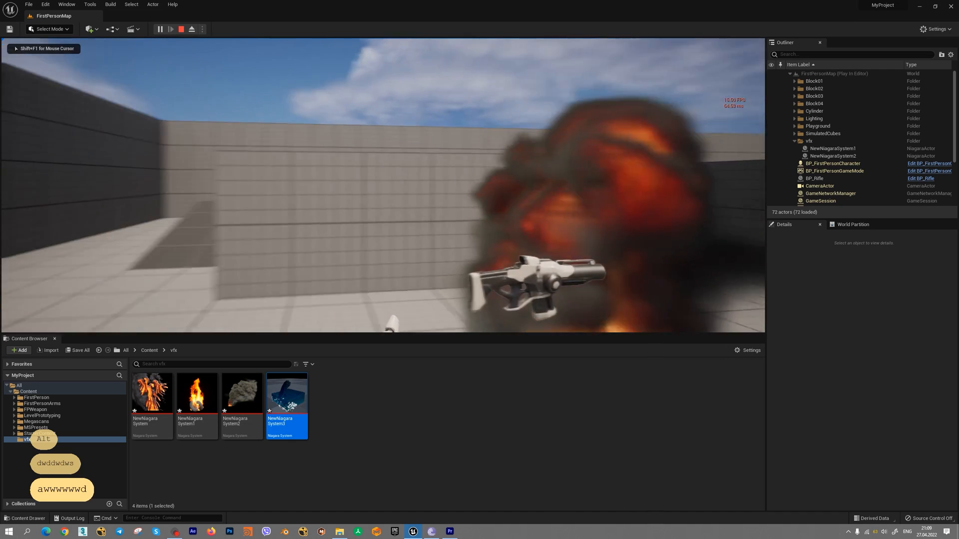
key("w")
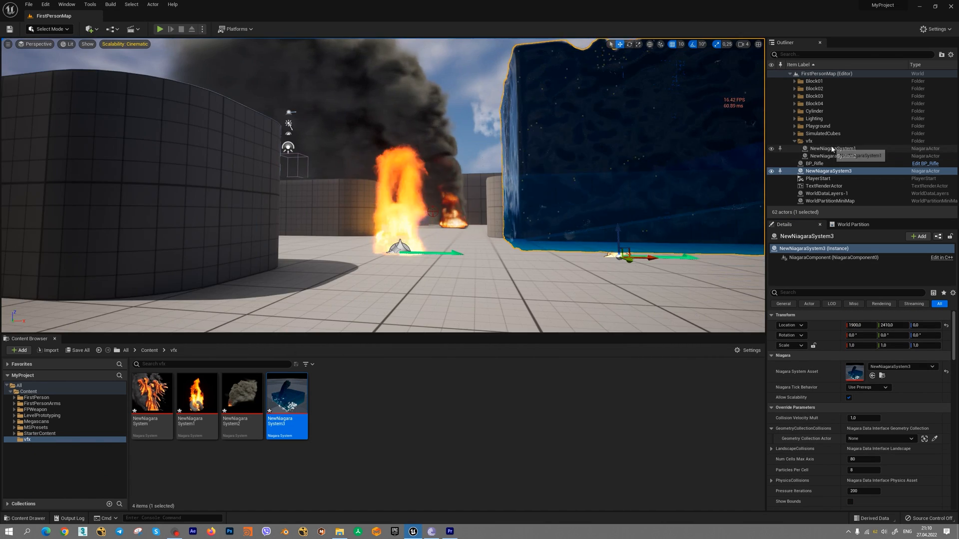
left_click(833, 148)
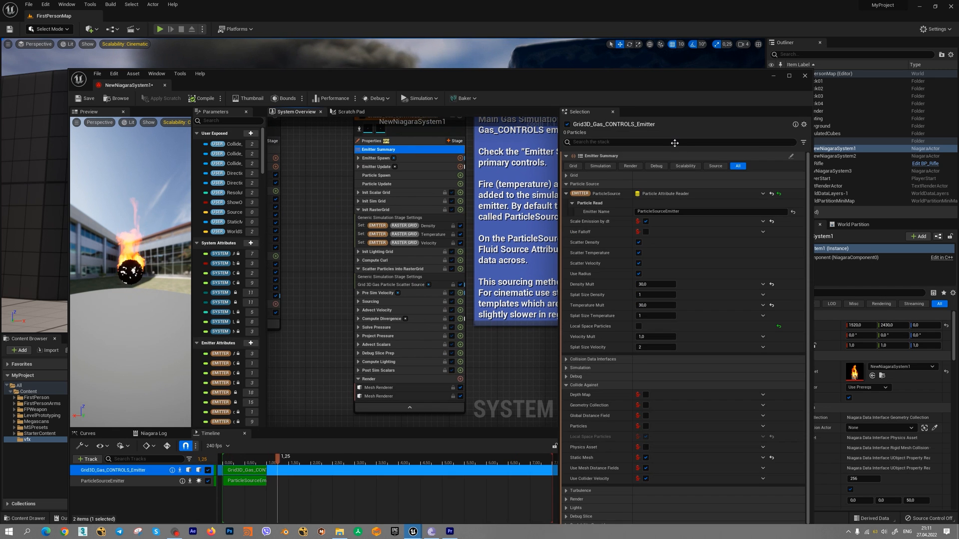
left_click(804, 76)
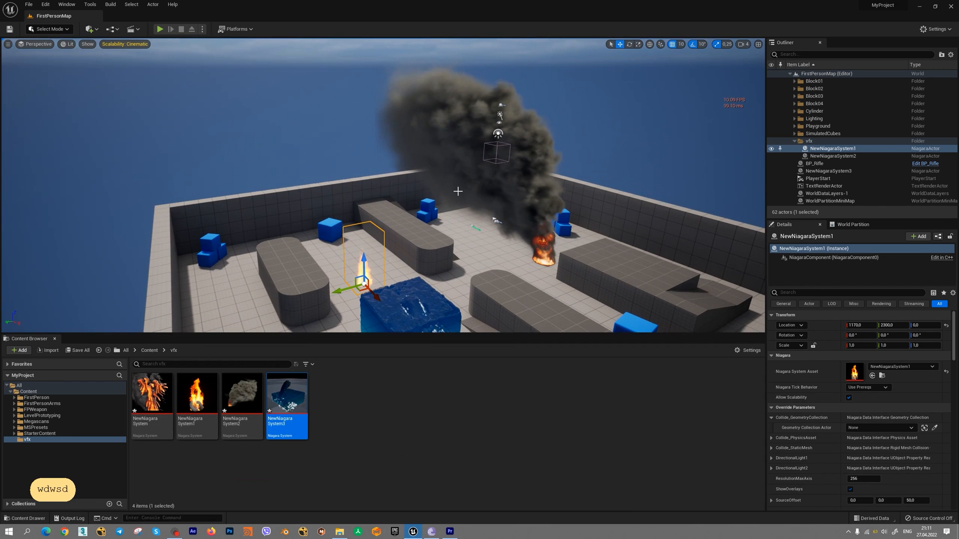